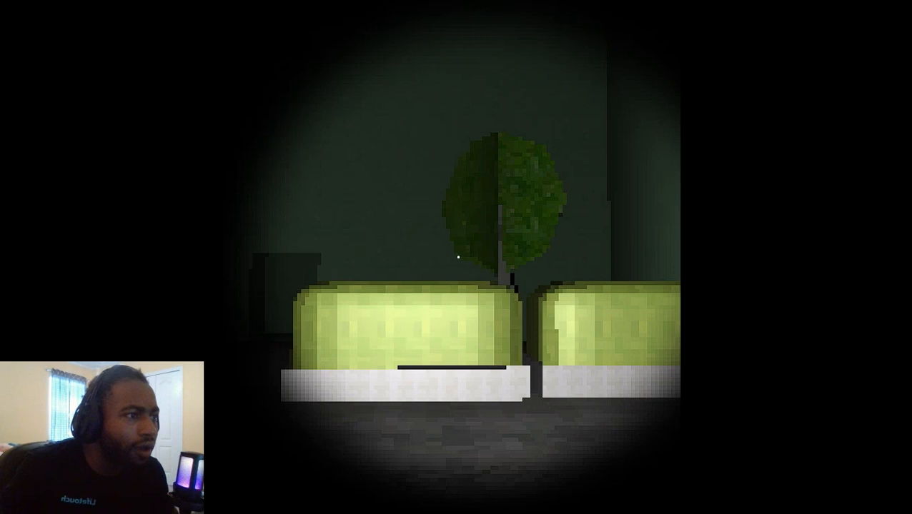
{"action": "mouse_move", "coordinate": [456, 257]}
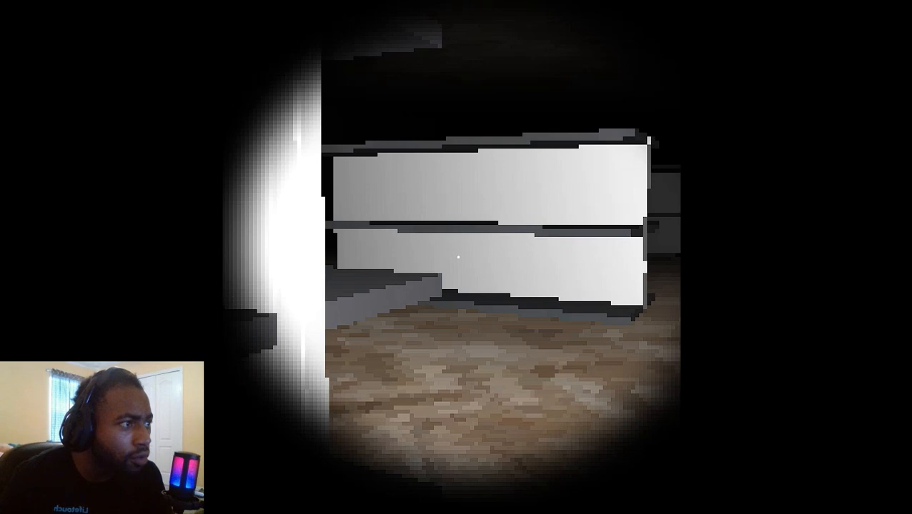
{"action": "mouse_move", "coordinate": [458, 257]}
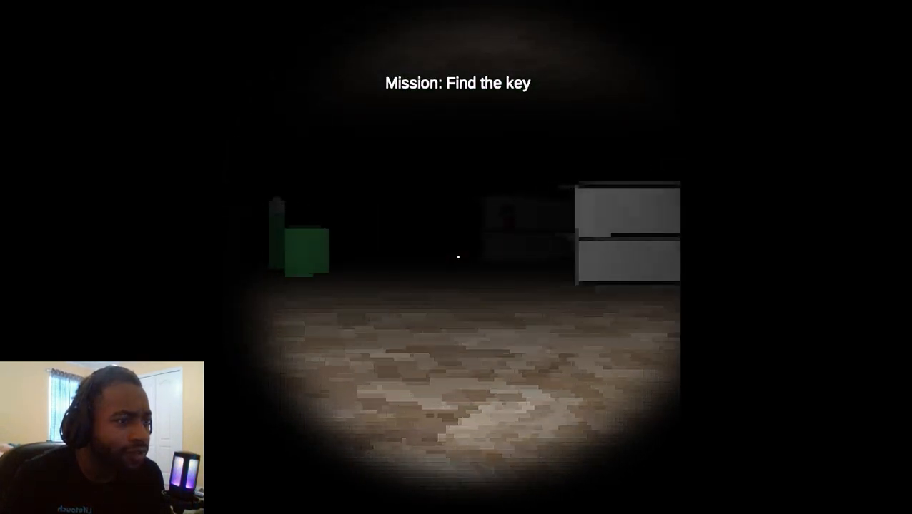
{"action": "mouse_move", "coordinate": [455, 257]}
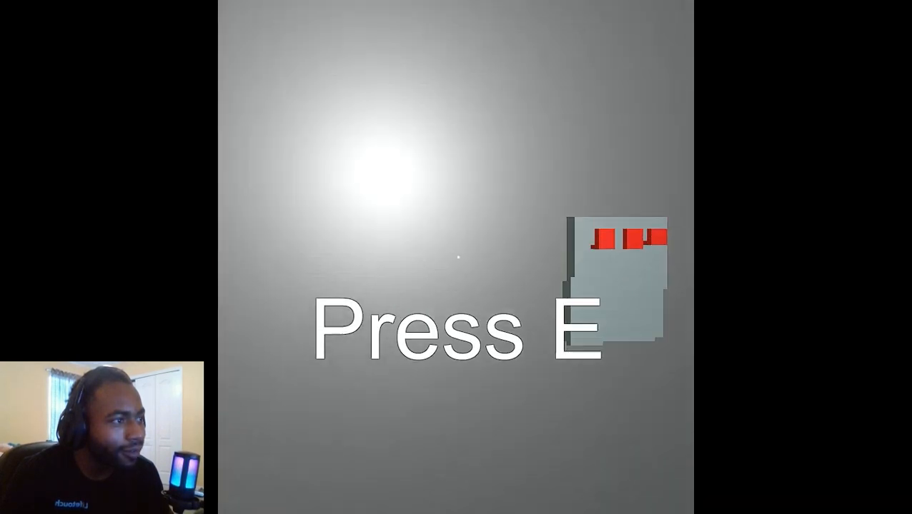
Step: Interact with the grey wall panel marked in red using E
{"action": "key", "text": "e"}
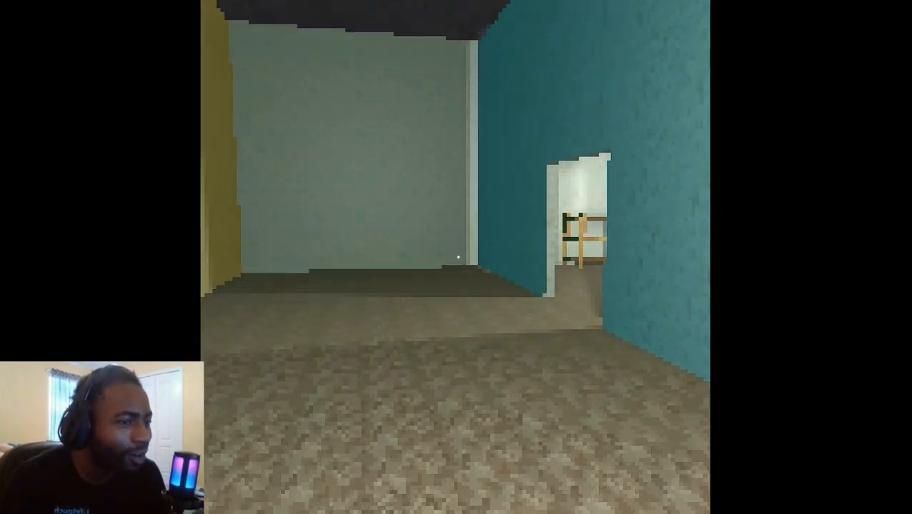
{"action": "mouse_move", "coordinate": [457, 257]}
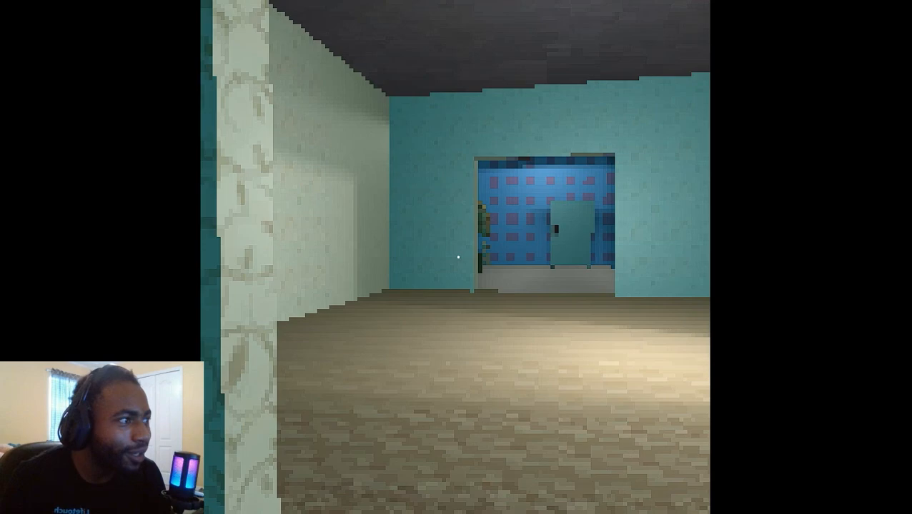
Step: Walk forward through the teal hallway toward the blue patterned room
{"action": "key", "text": "w"}
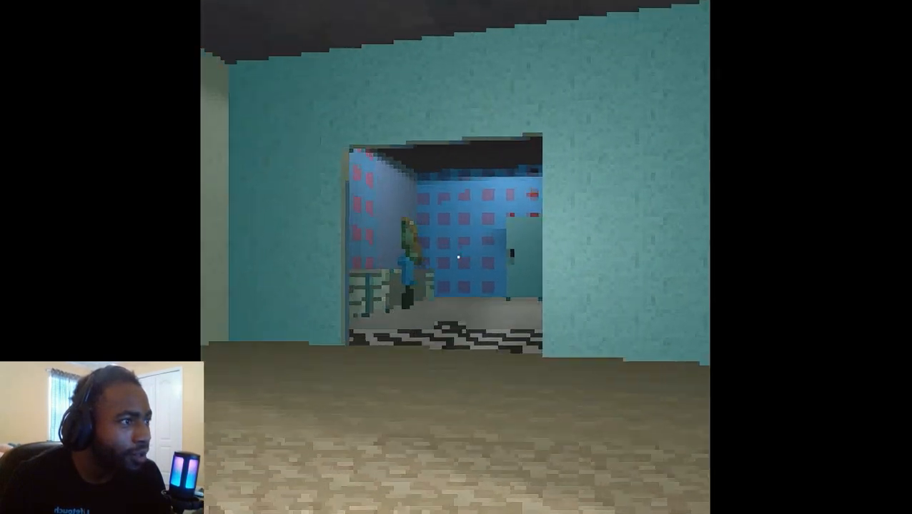